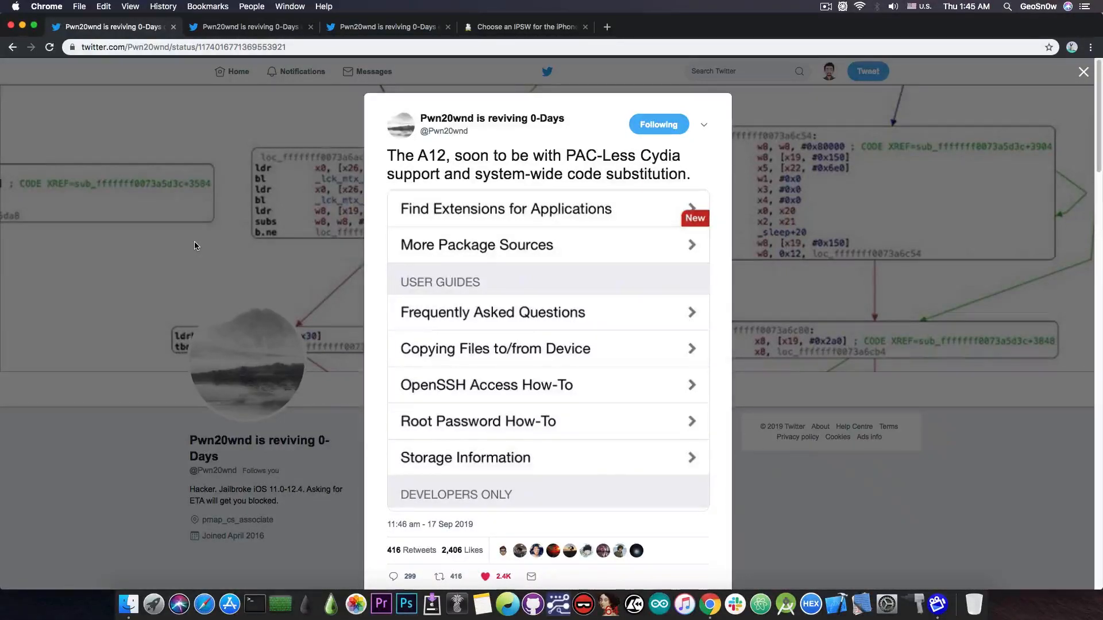
mouse_move(274, 117)
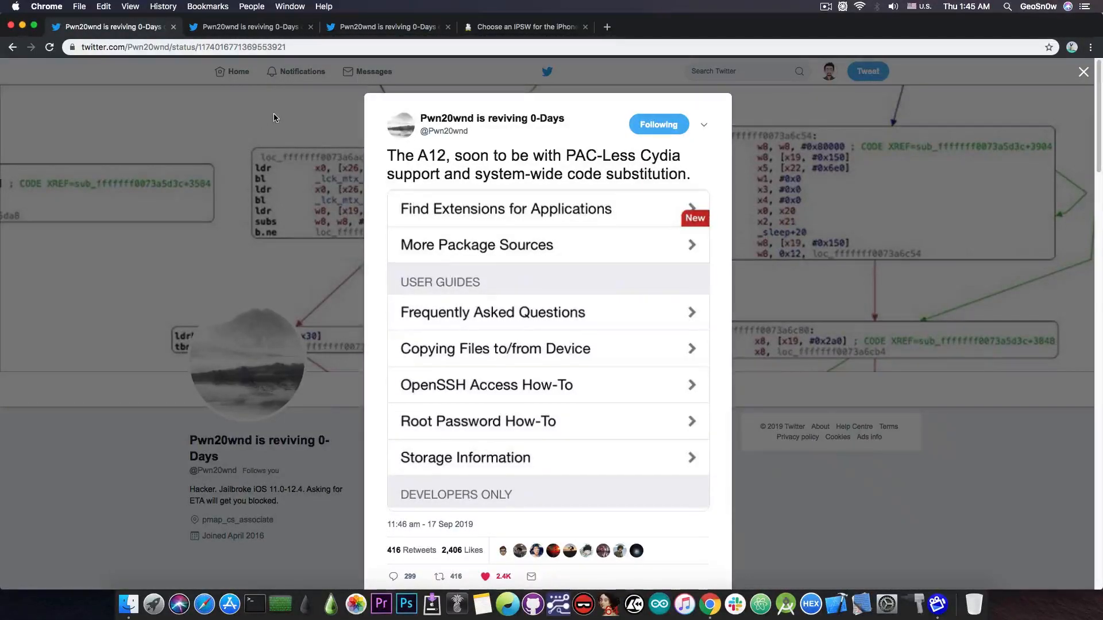
Bring up Pwn20wnd's tweet about NepetaDev tweaks working on an A12 device with upcoming unc0ver
left_click(248, 26)
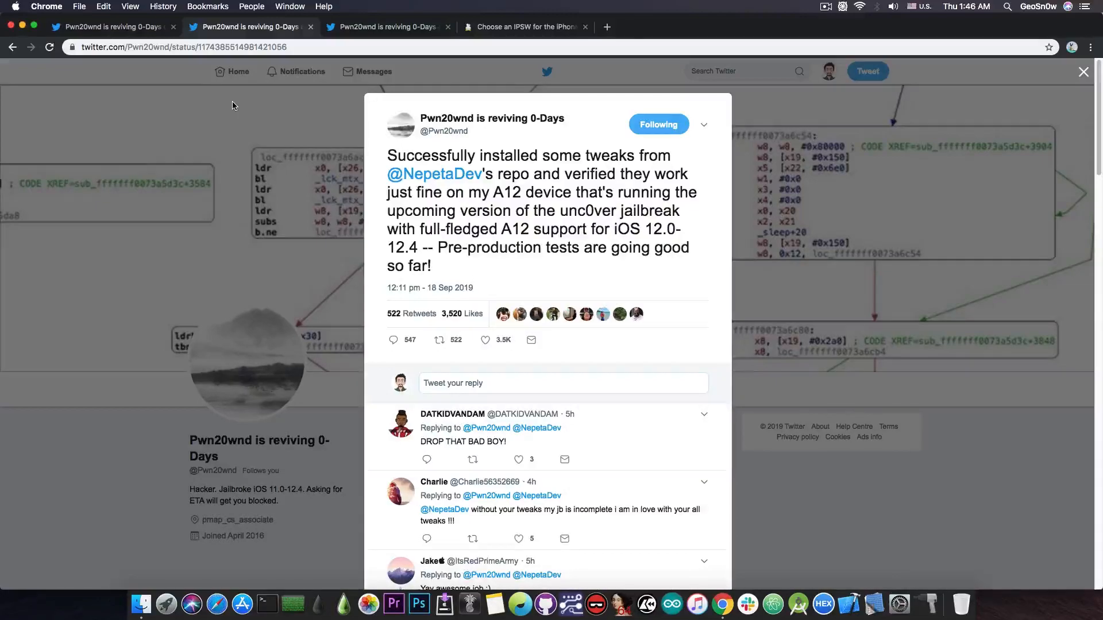
mouse_move(434, 174)
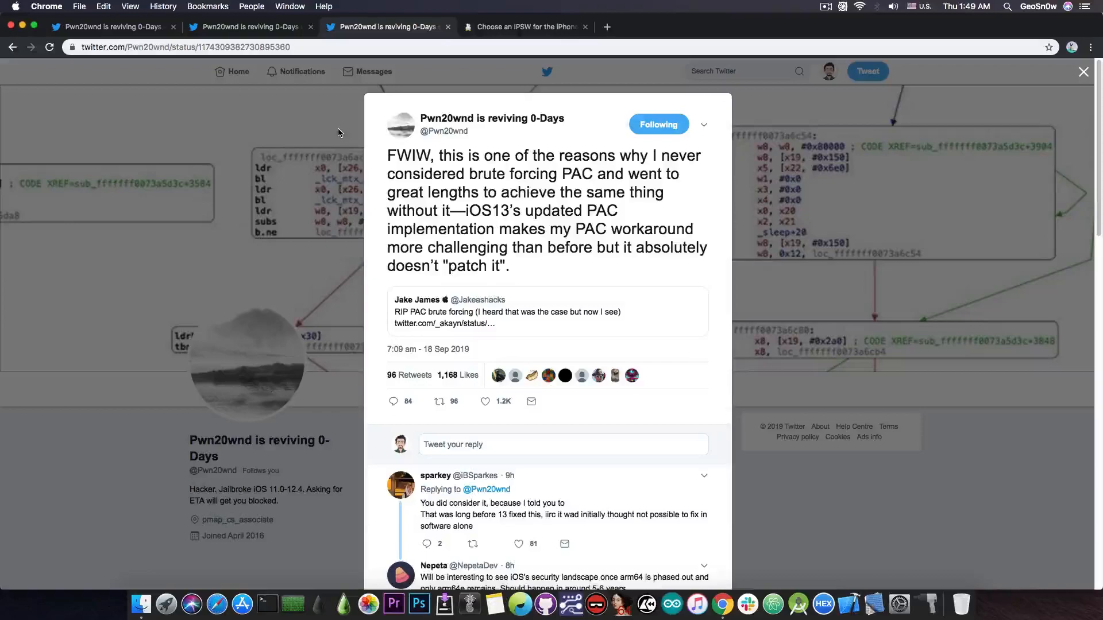
Show the ipsw.me 'Choose an IPSW for the iPhone XR' signed-firmware list
left_click(524, 27)
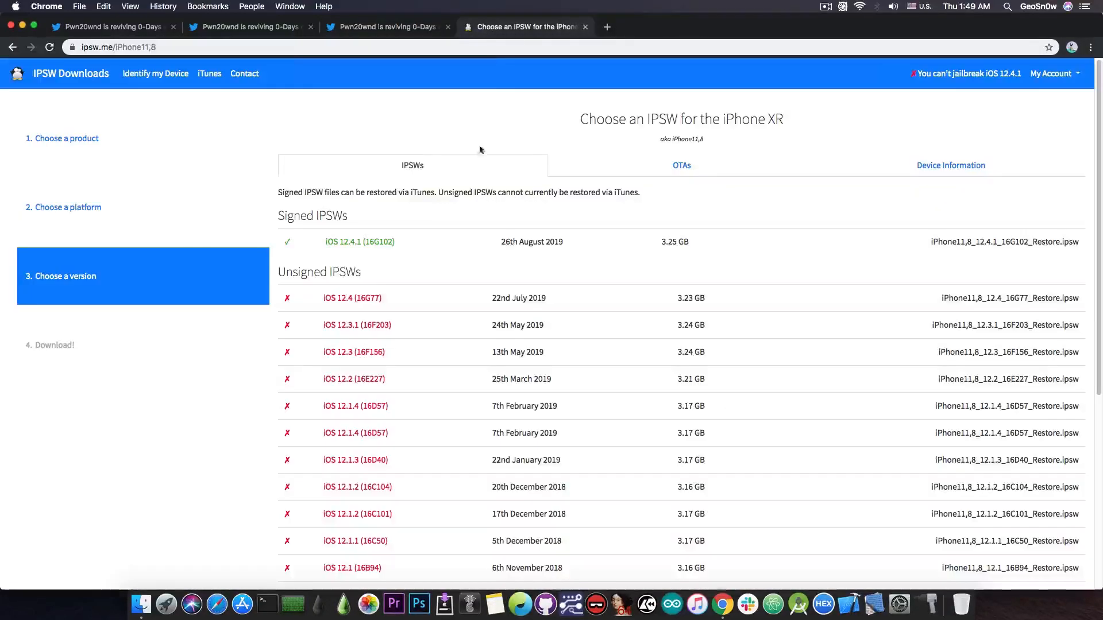
mouse_move(380, 245)
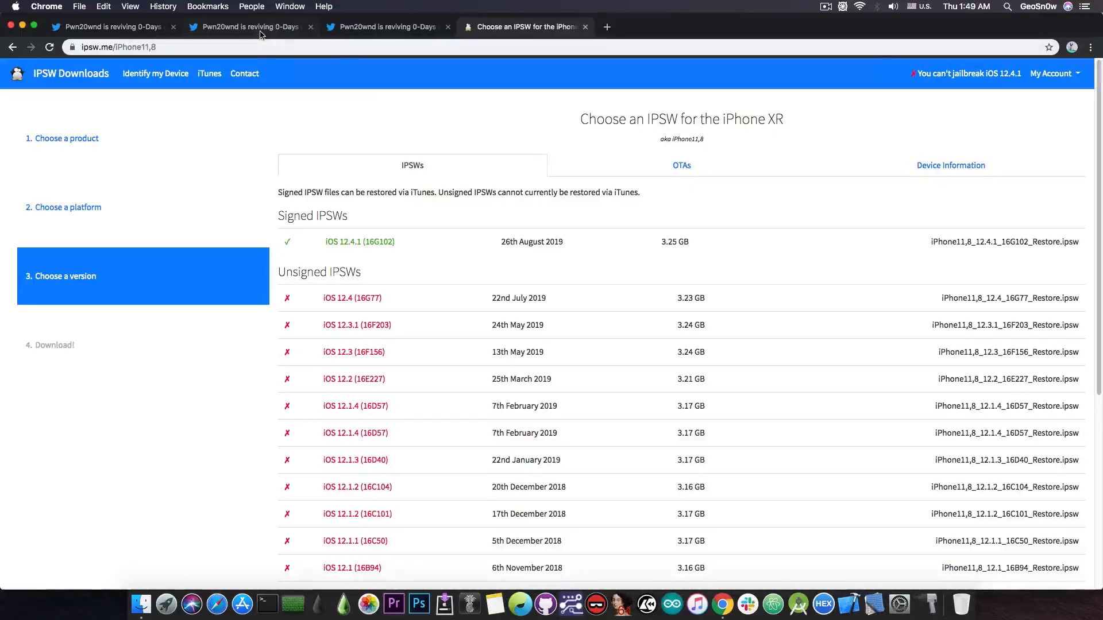
Return to Pwn20wnd's A12 tweak-testing tweet from the iPhone XR firmware list
left_click(246, 27)
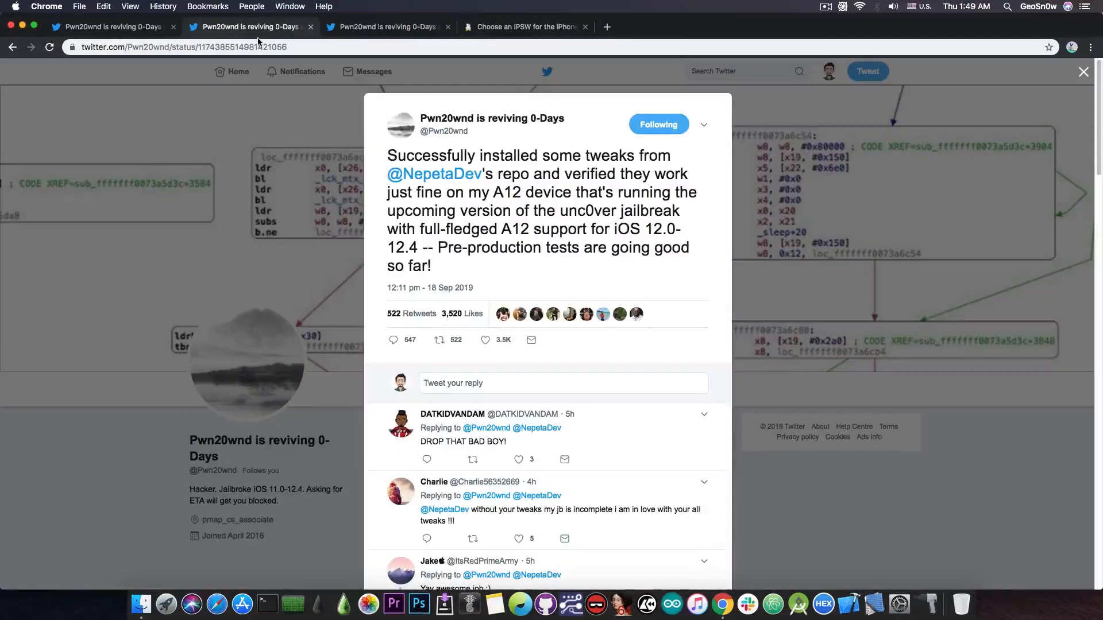